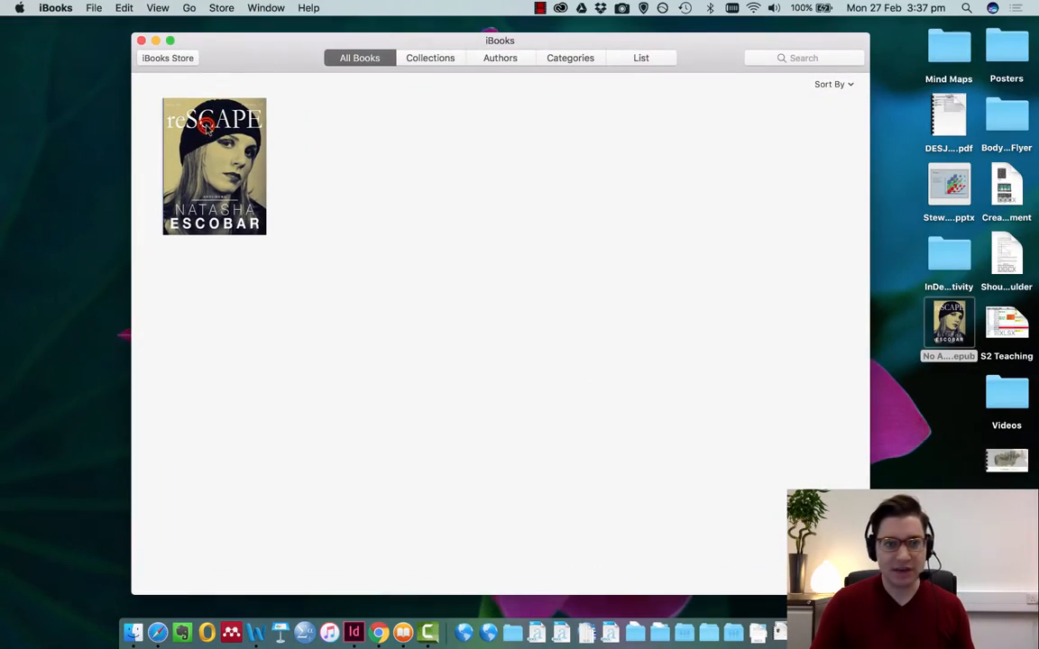
- Open the reSCAPE magazine book from the iBooks library
double_click(214, 166)
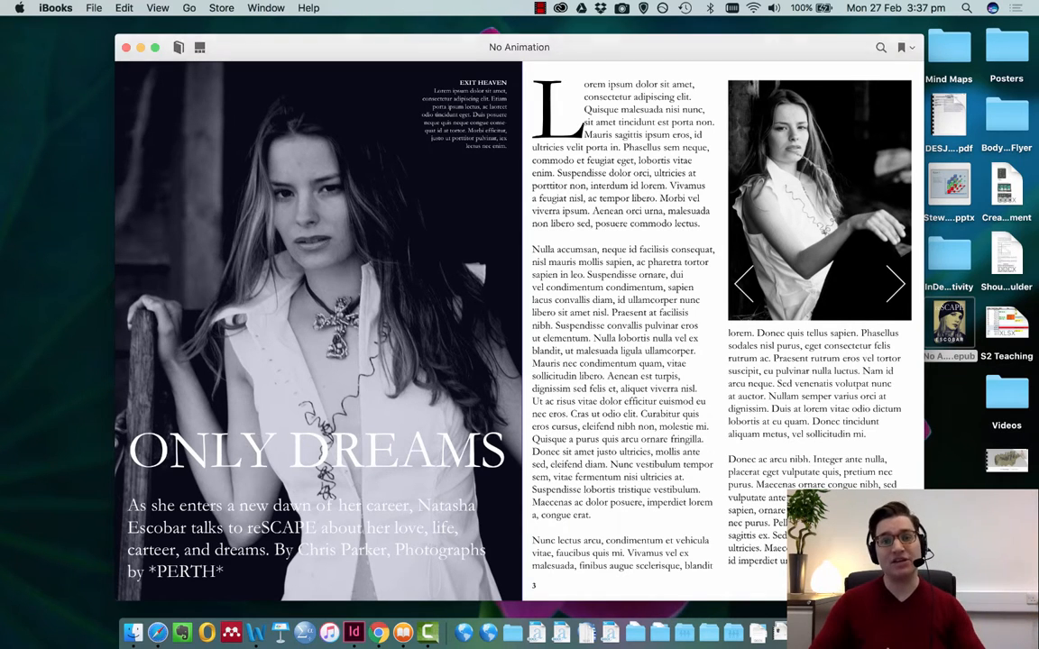
mouse_move(125, 47)
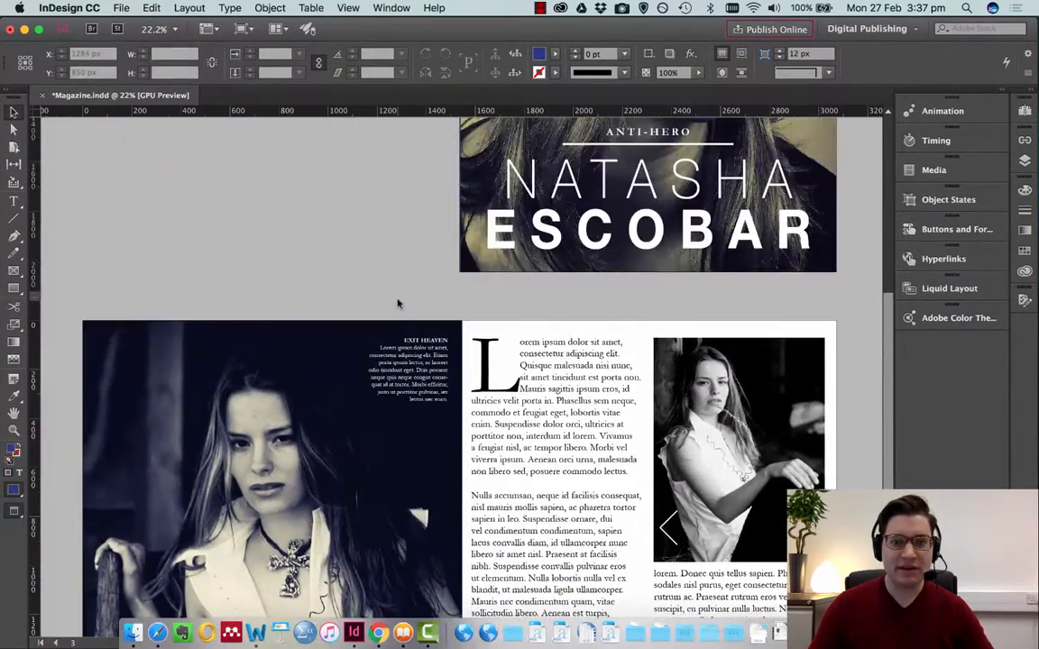
- Scroll to the Only Dreams spread and select the ONLY DREAMS title frame
scroll("down", 3)
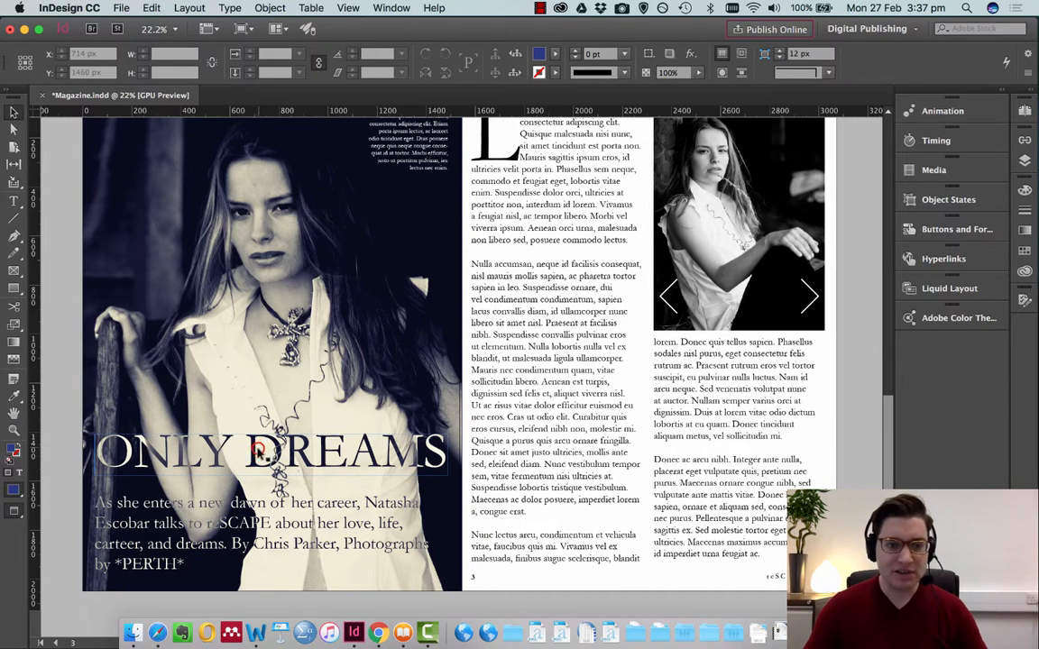
left_click(270, 451)
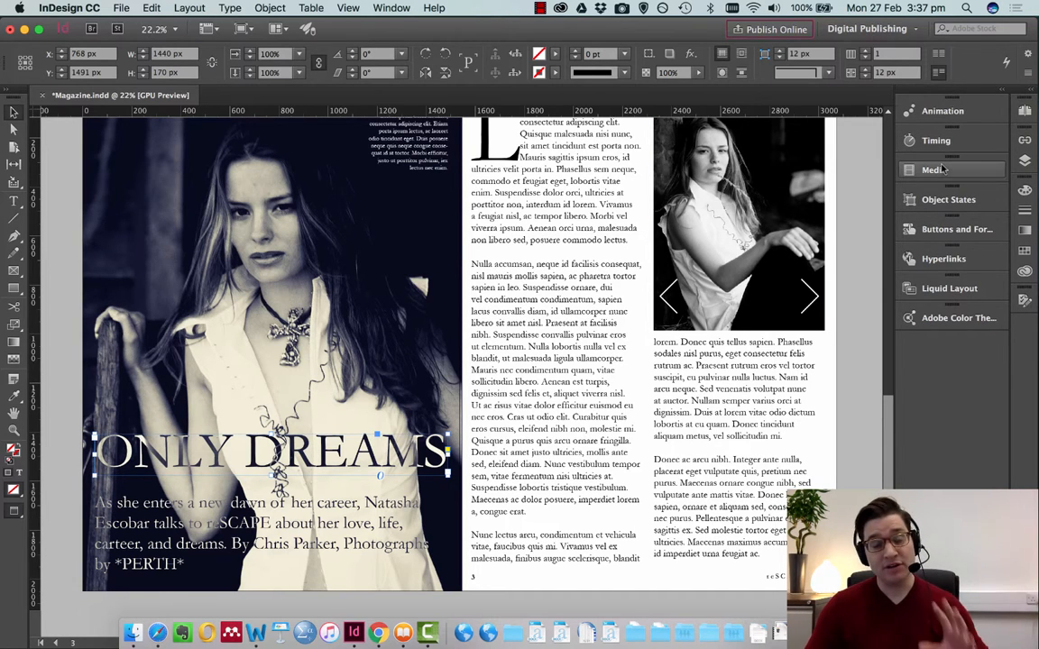
left_click(390, 7)
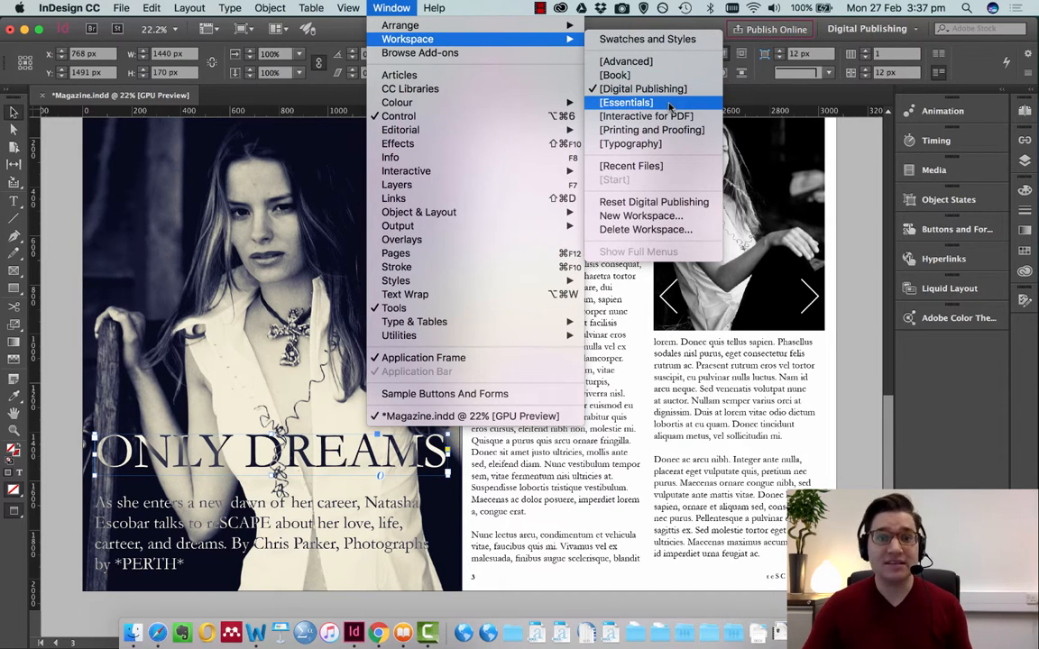
mouse_move(643, 88)
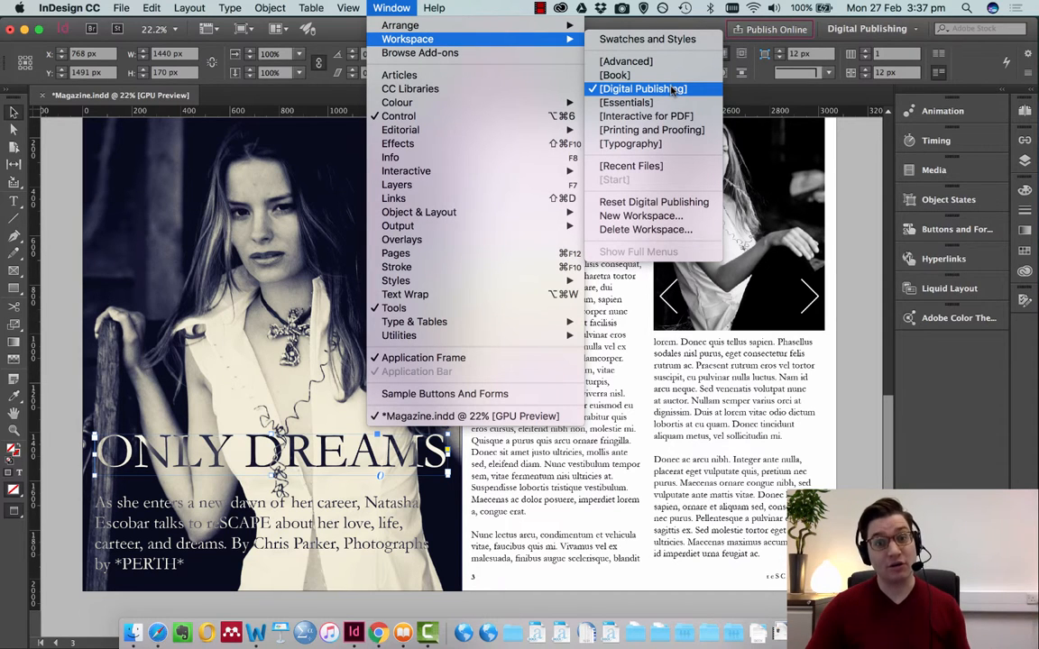
- Keep the Digital Publishing workspace and show the Animation panel
left_click(643, 89)
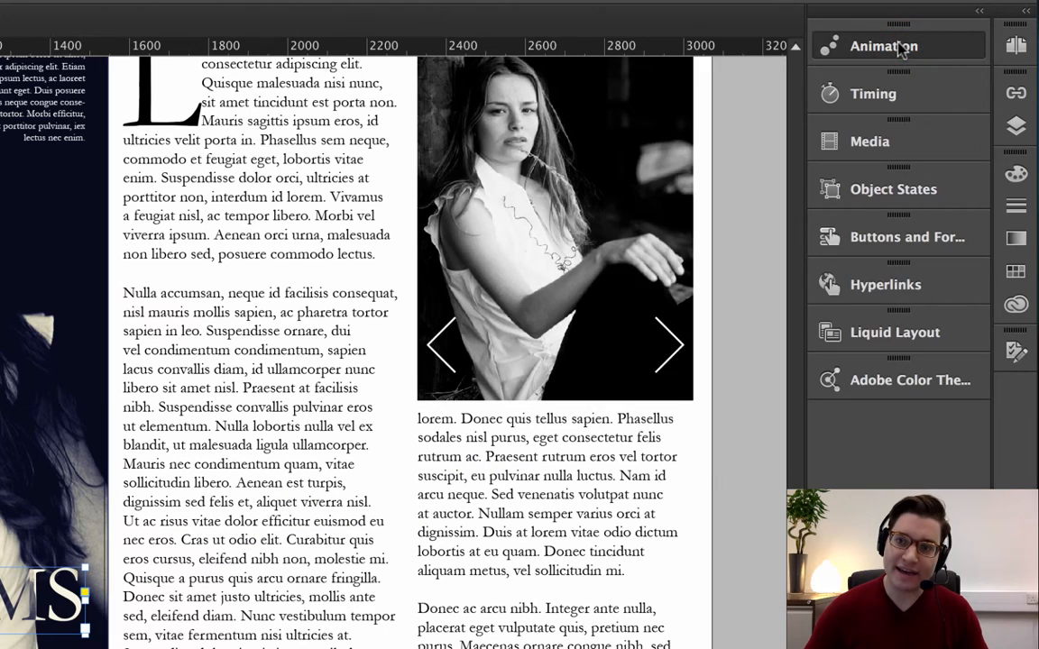
left_click(882, 46)
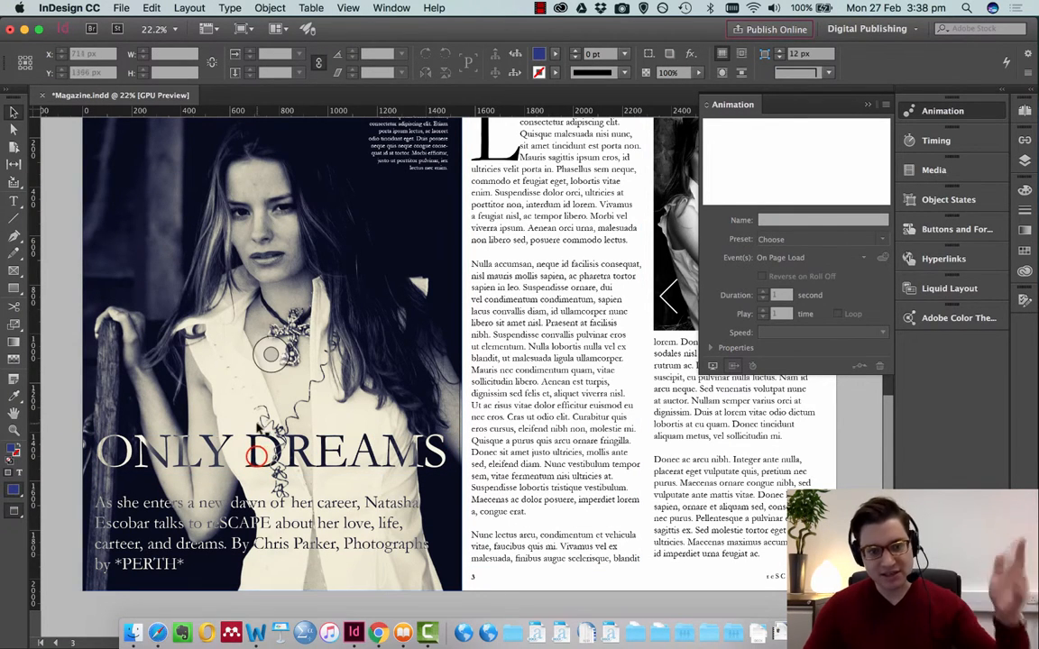
- Apply the Fade In animation preset to the selected ONLY DREAMS title frame
left_click(270, 451)
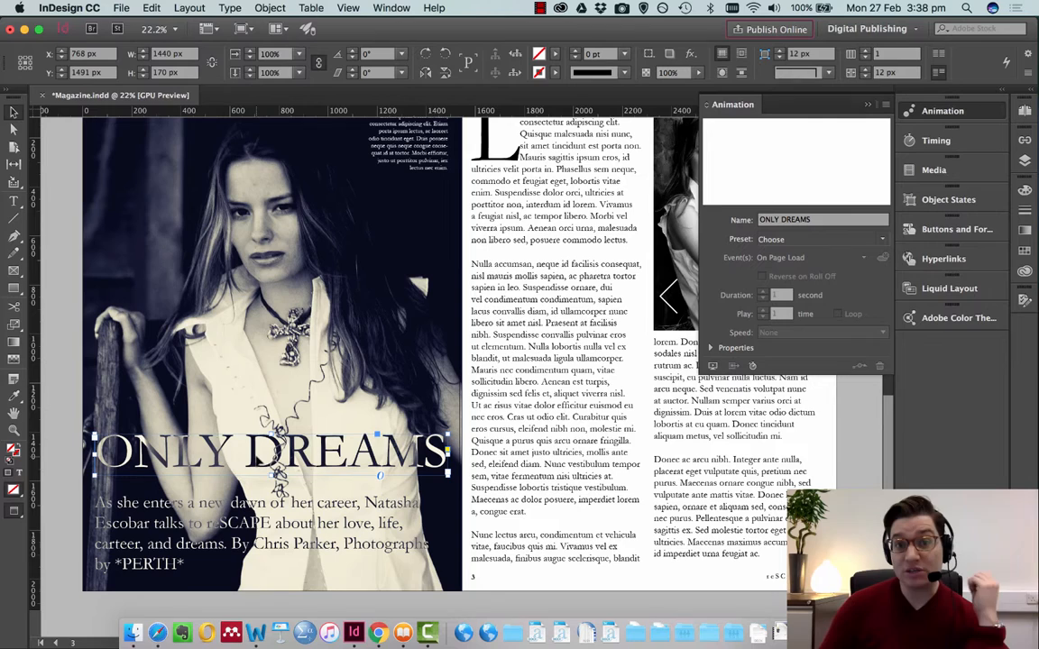
left_click(820, 238)
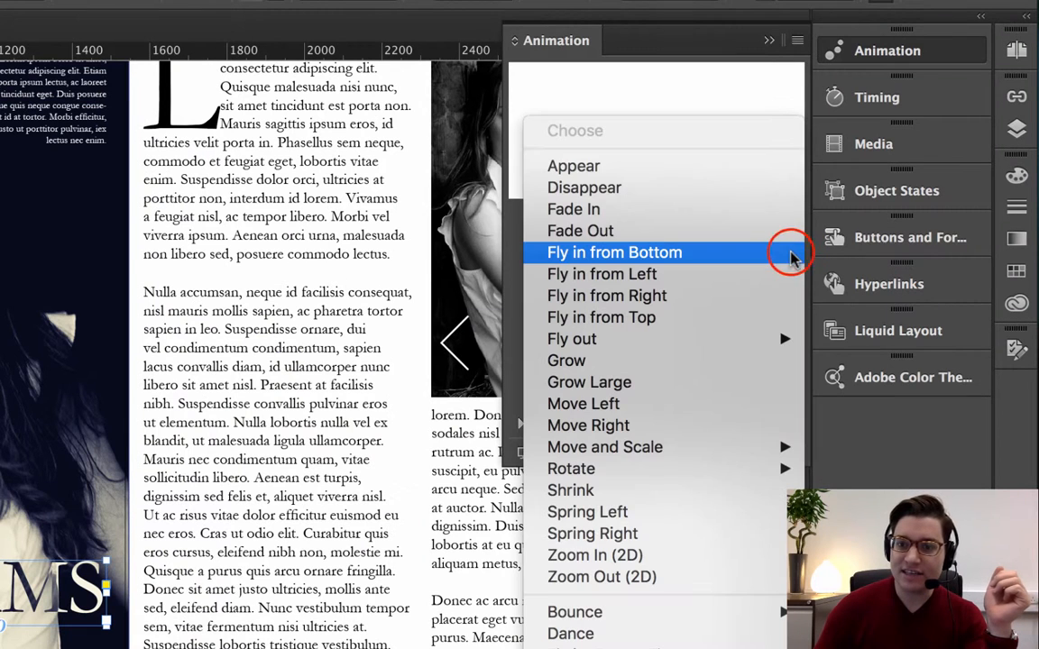
mouse_move(604, 446)
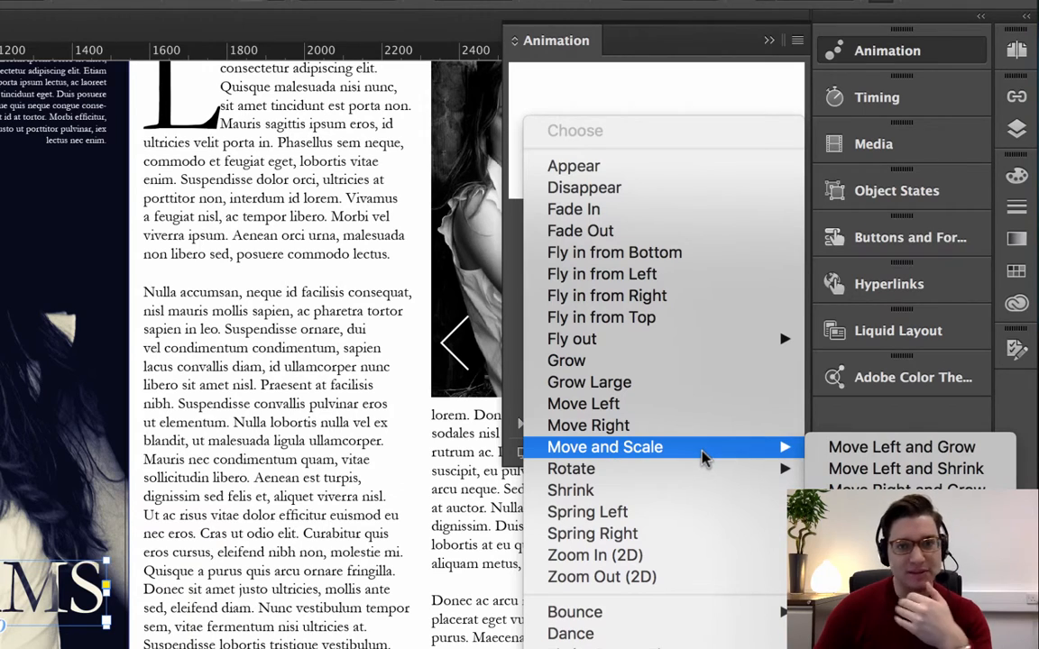
mouse_move(703, 382)
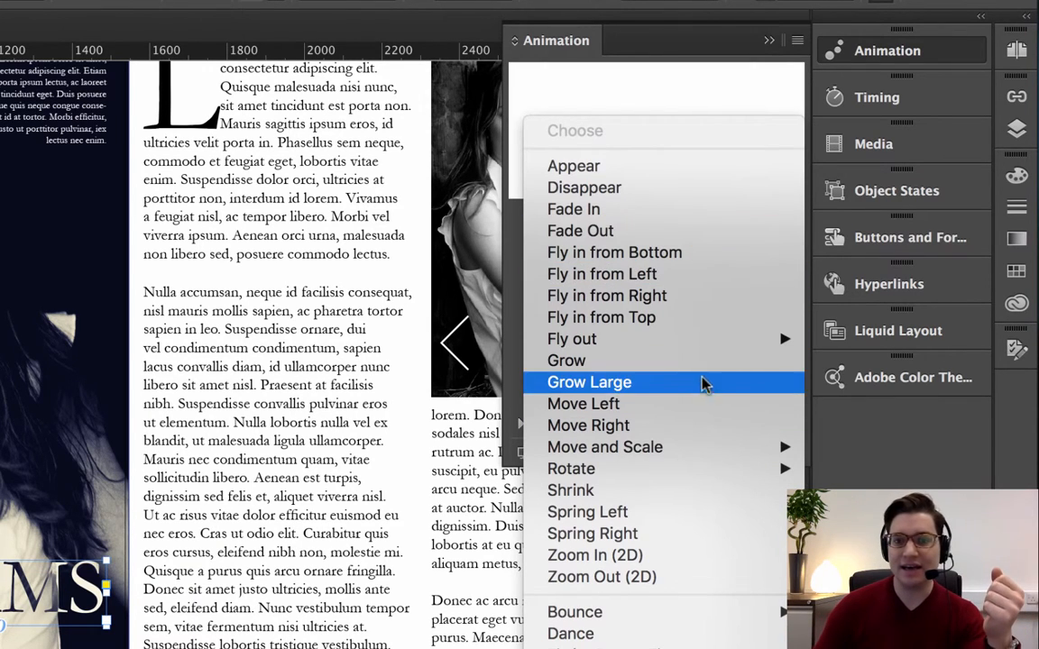
mouse_move(644, 468)
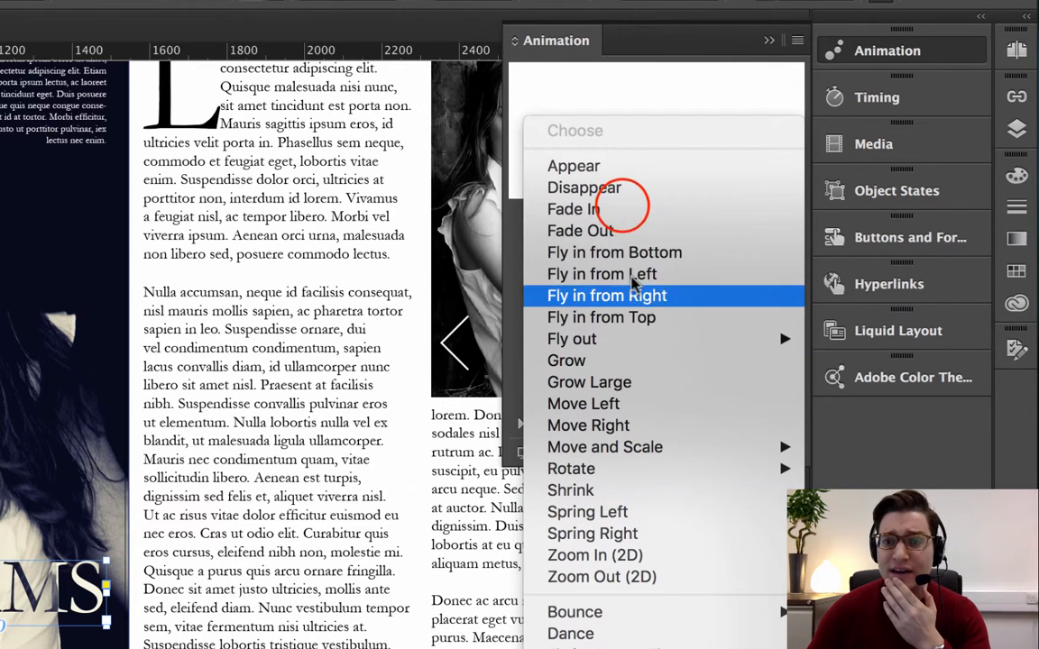
left_click(572, 208)
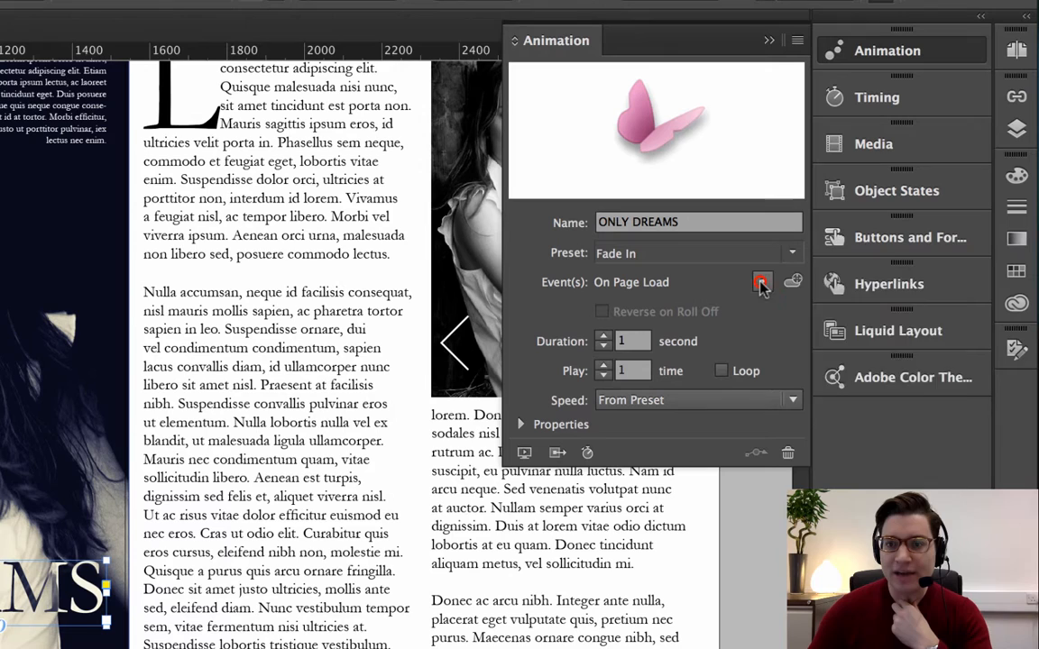
- Keep the event On Page Load and set the fade speed to Ease In
left_click(761, 282)
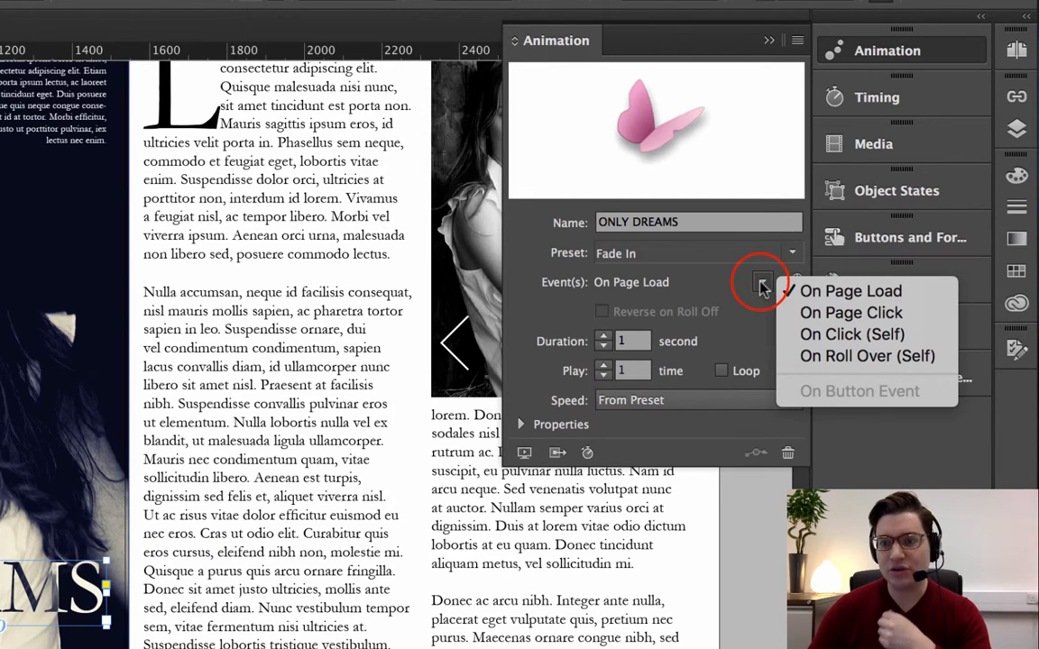
left_click(761, 282)
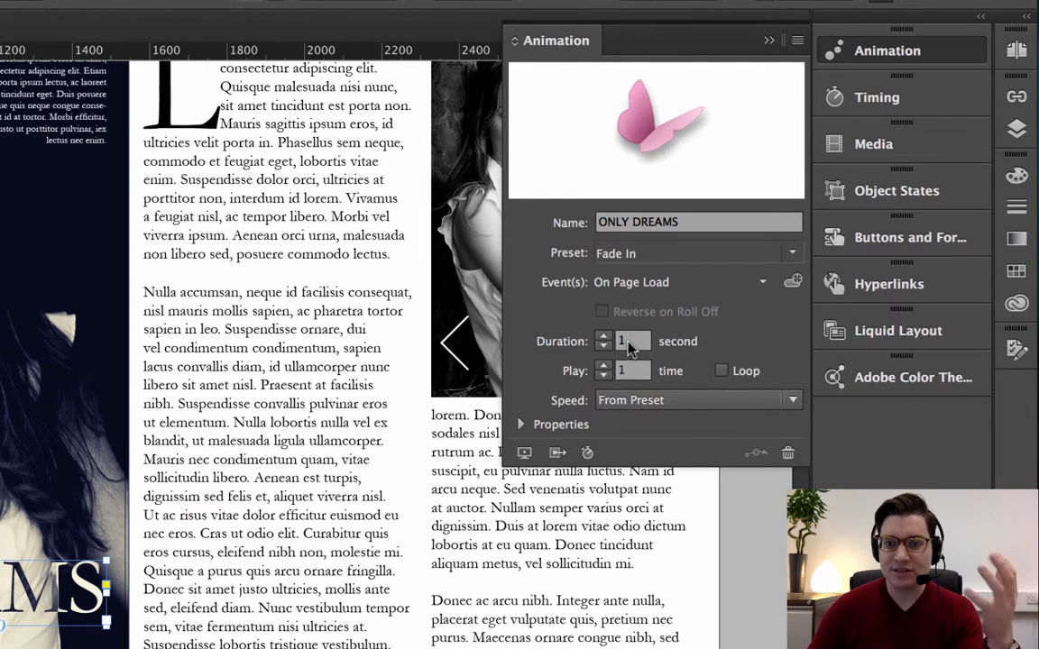
left_click(699, 399)
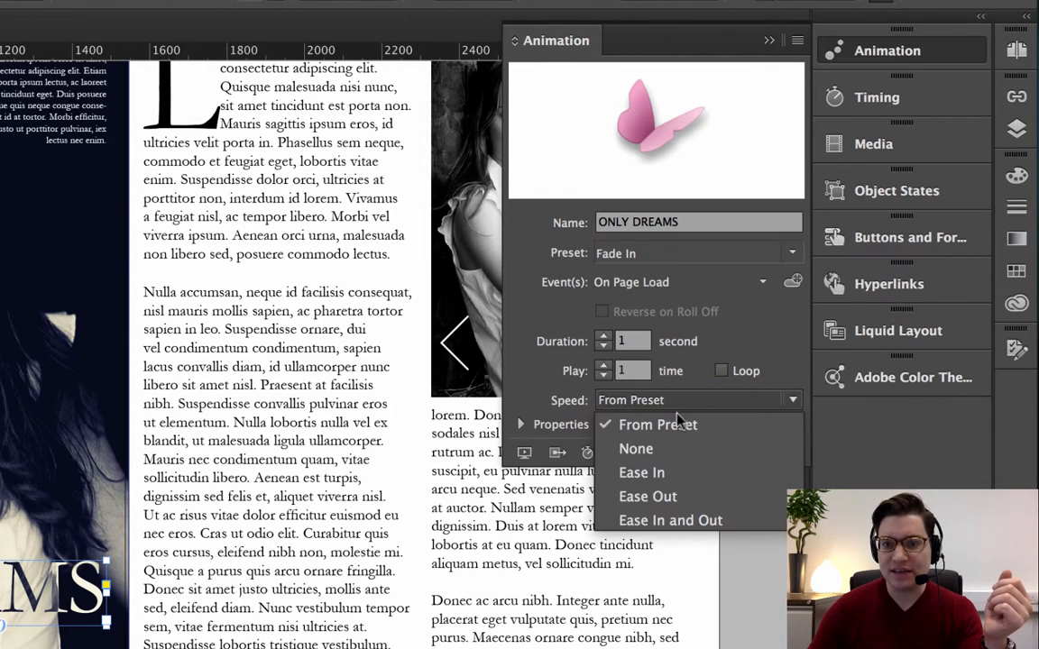
mouse_move(712, 431)
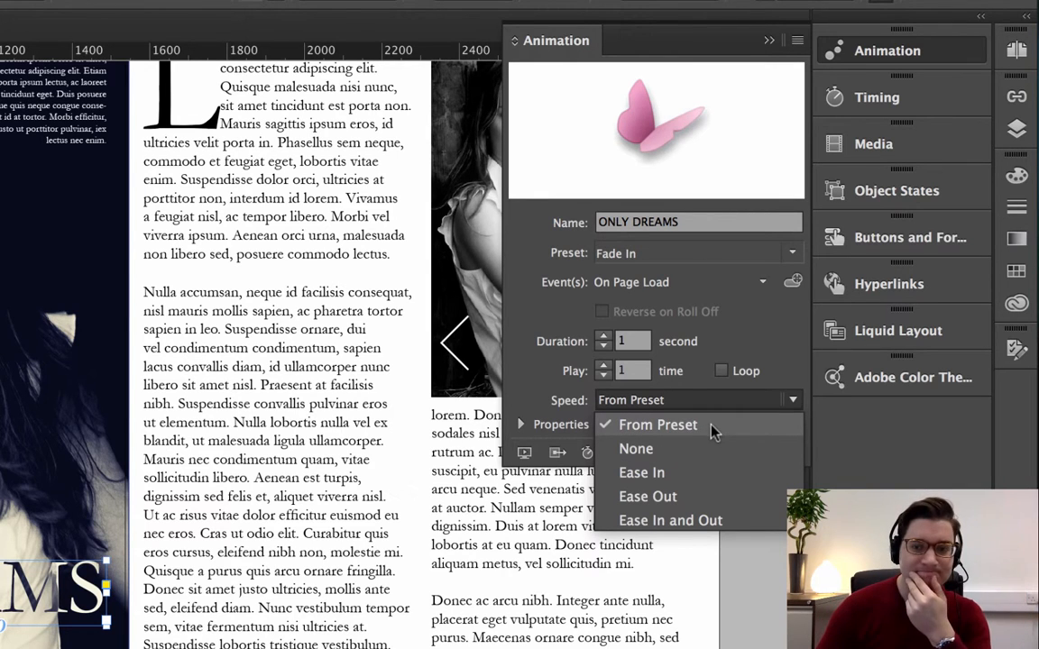
left_click(641, 472)
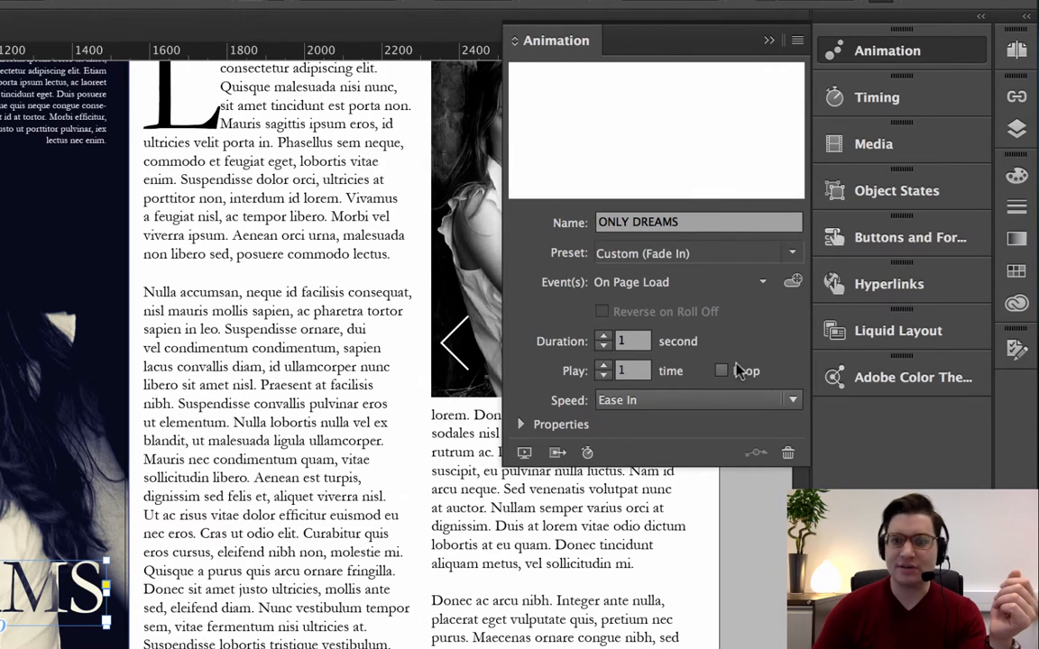
left_click(790, 399)
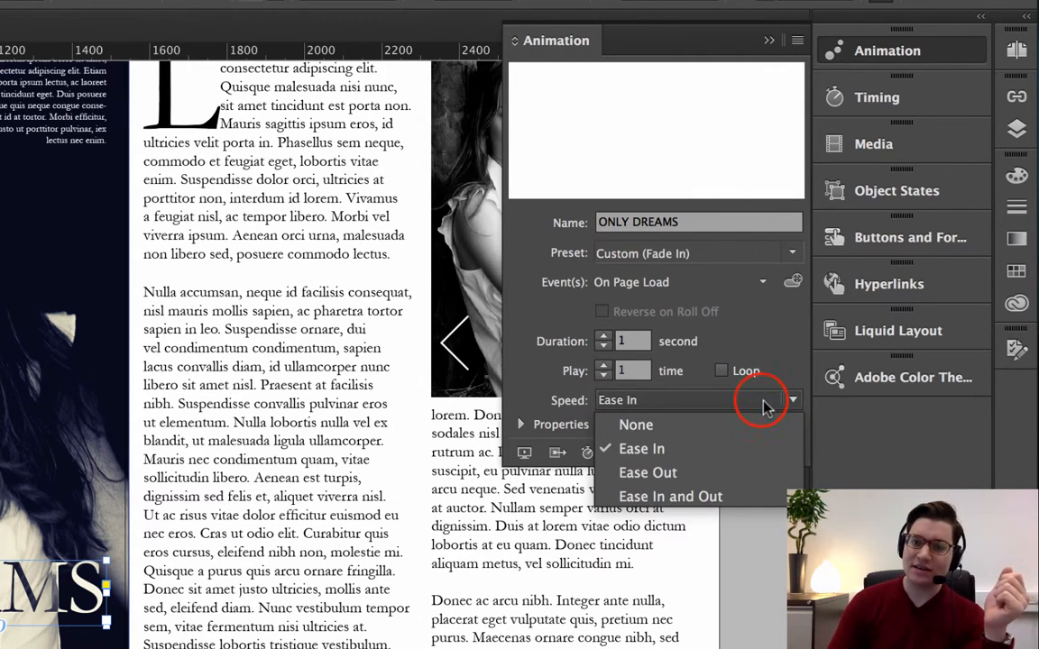
left_click(641, 449)
type("Animation")
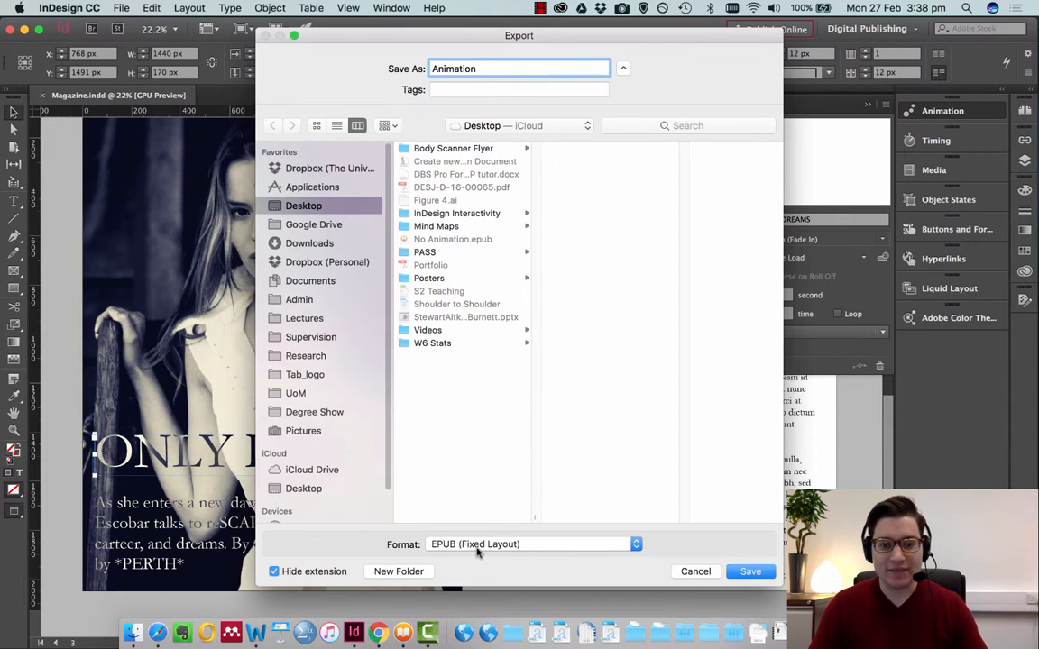
- Save the Animation fixed-layout EPUB and confirm the export options
left_click(749, 571)
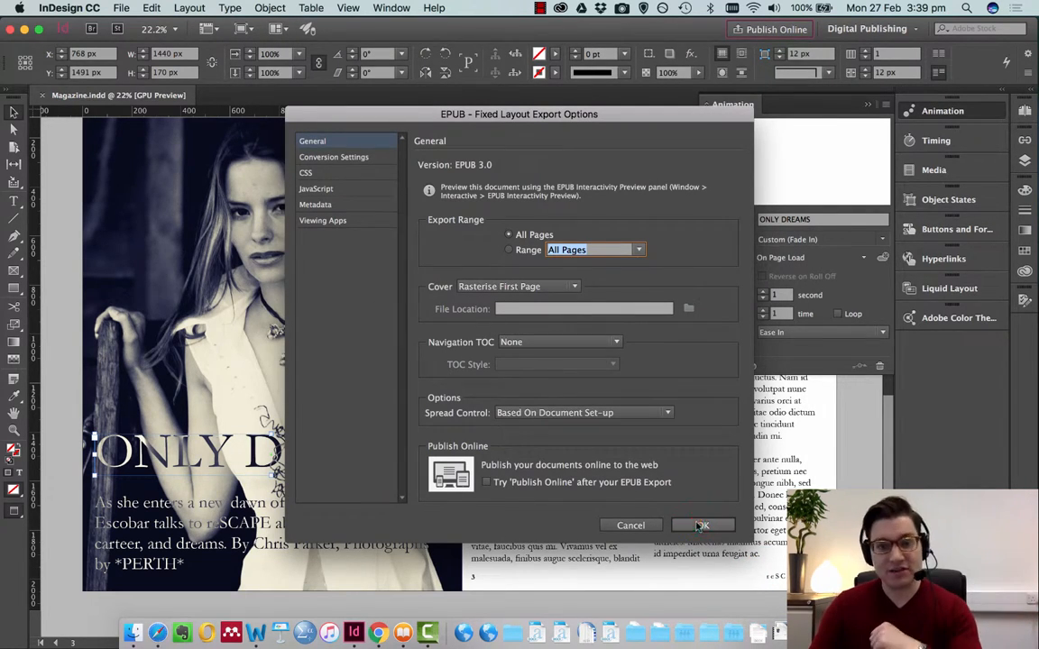
left_click(630, 525)
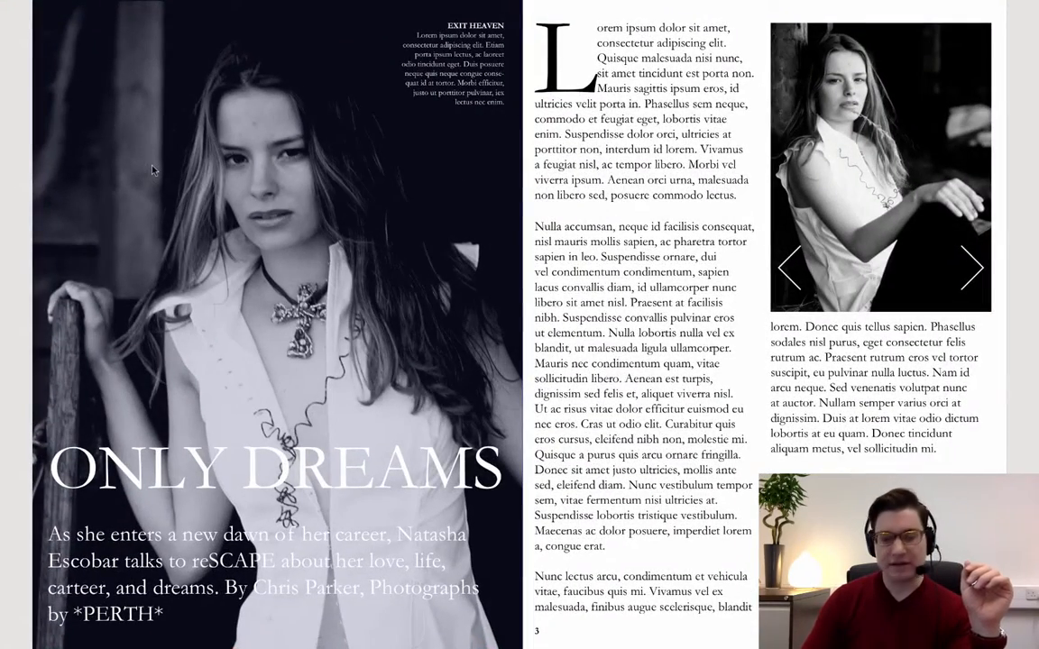
- Watch the ONLY DREAMS title fade in on the Animation EPUB spread in iBooks
left_click(65, 236)
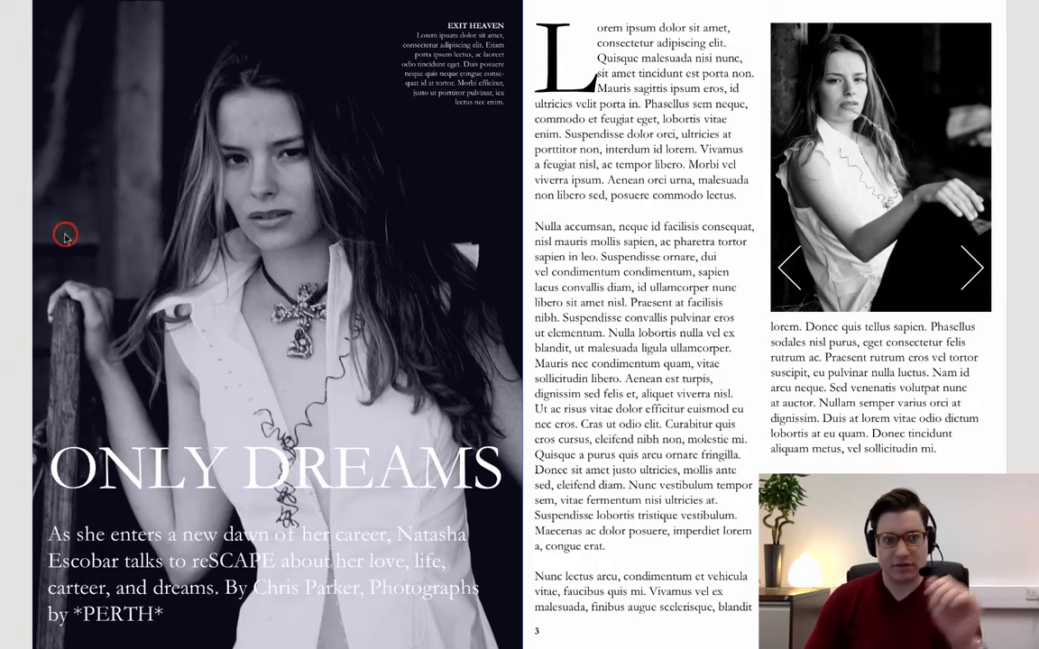